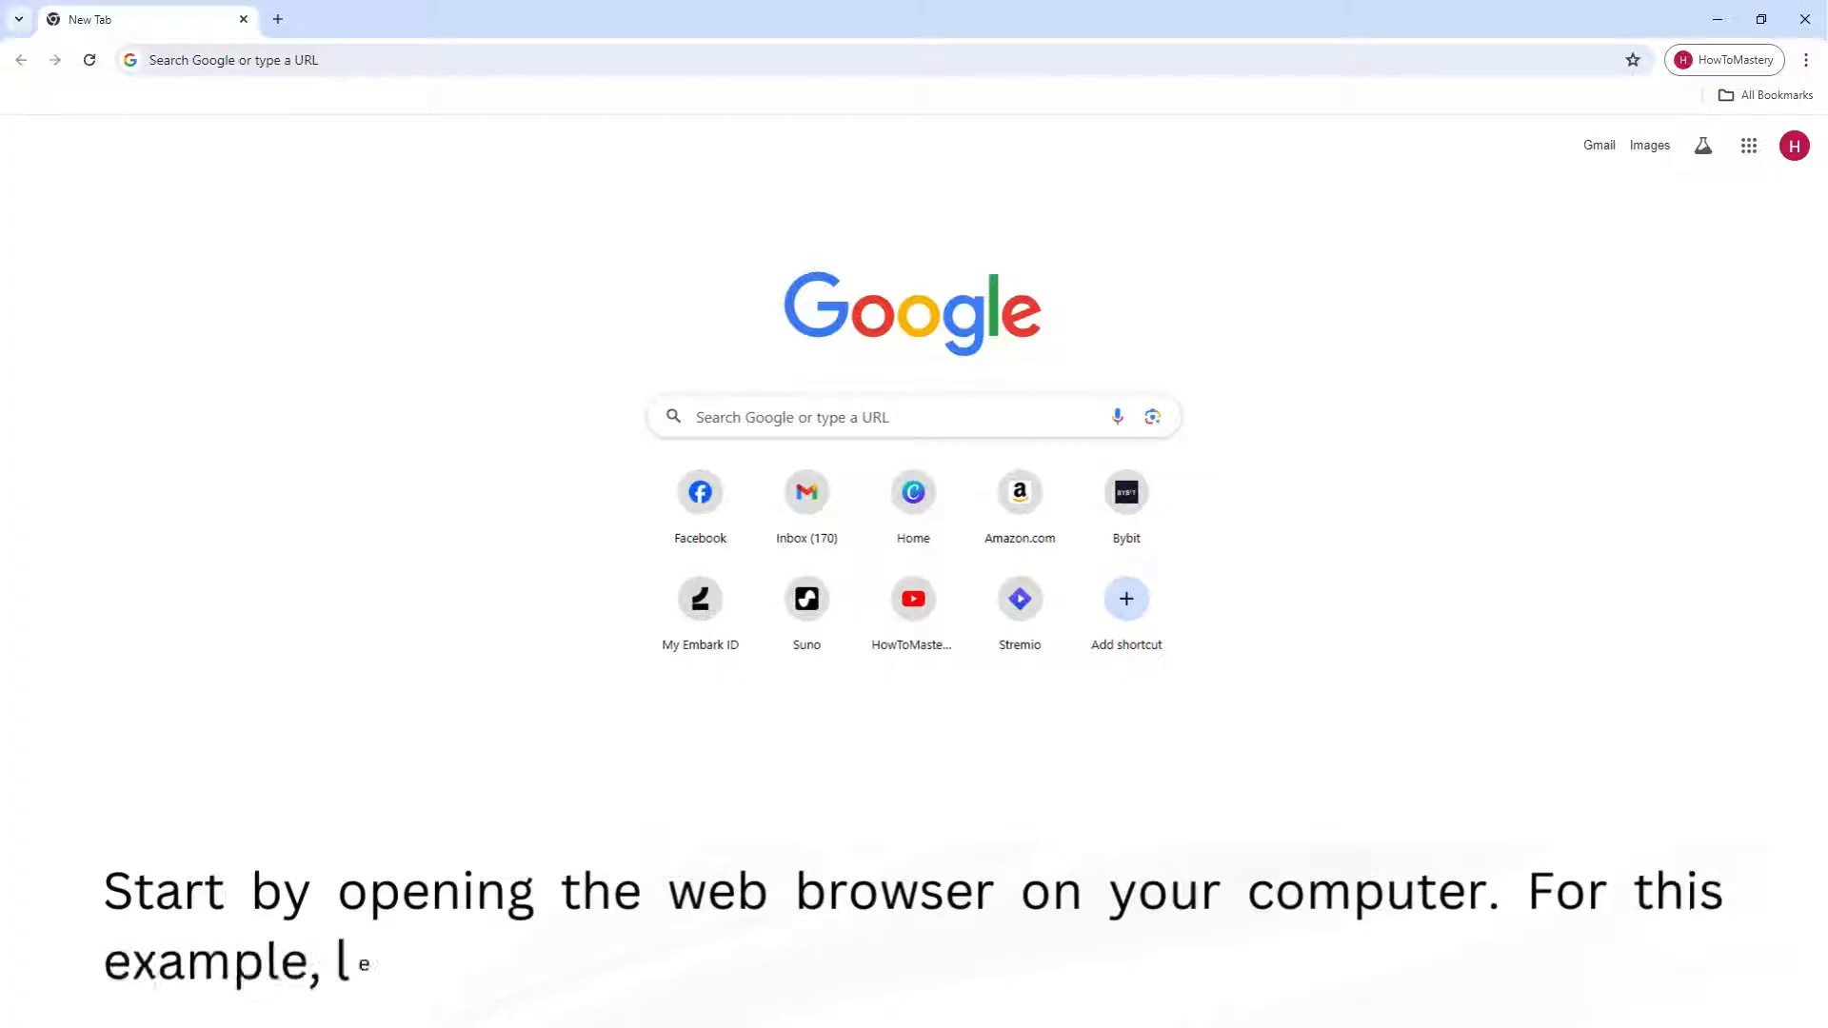
# Open Chrome's 'Customize and control Google Chrome' main menu.
pyautogui.write("et's use Google Chrome.")
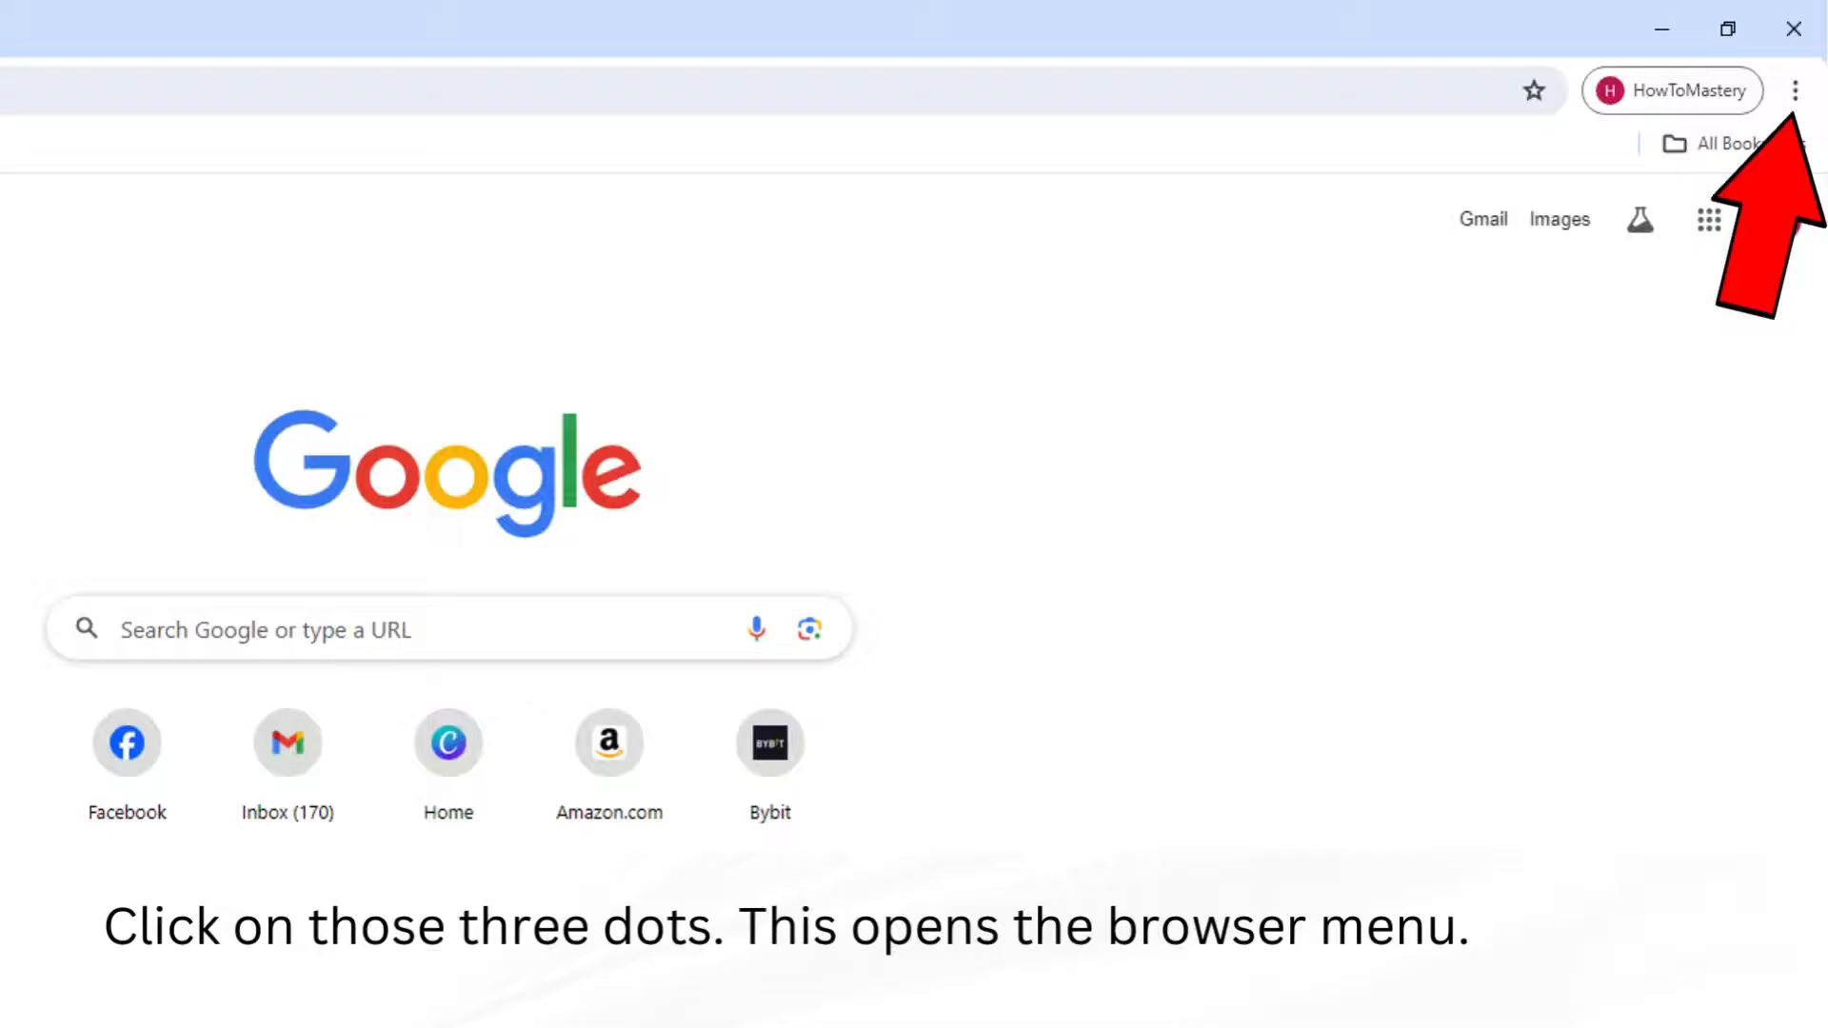
pyautogui.click(1793, 103)
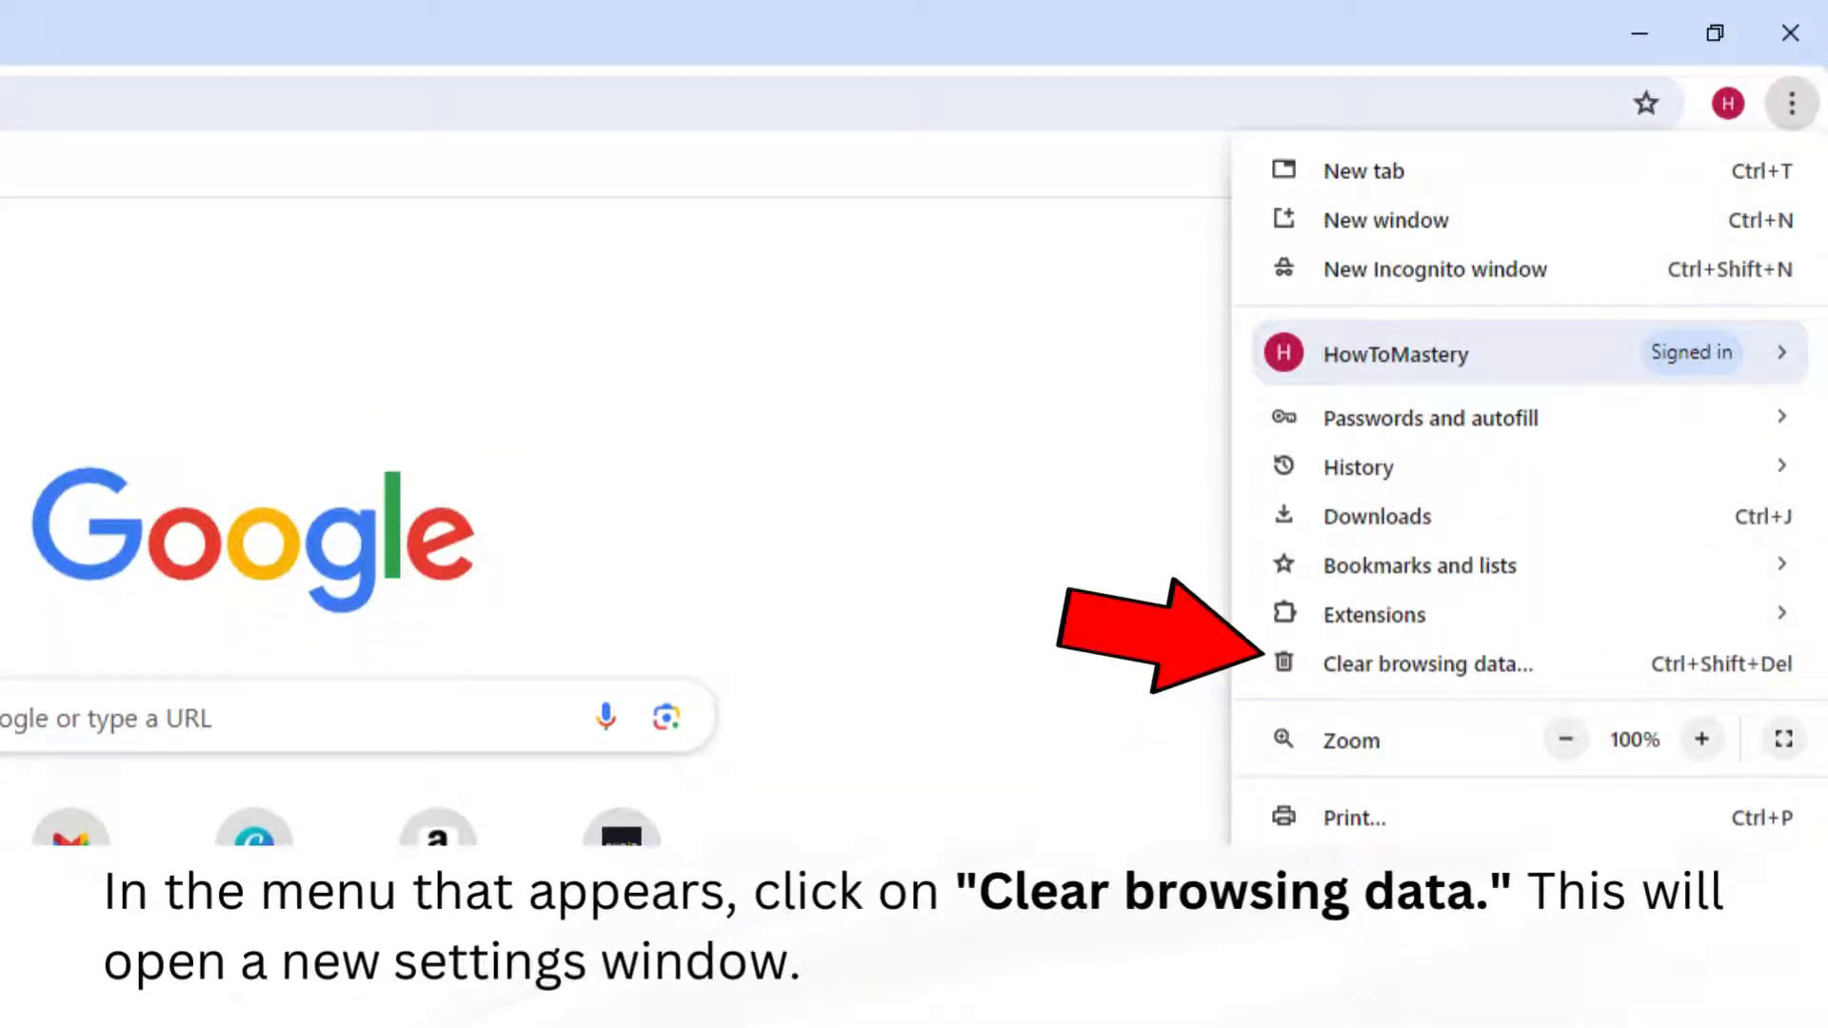
# Open Clear browsing data and set the time range to All time.
pyautogui.click(1427, 664)
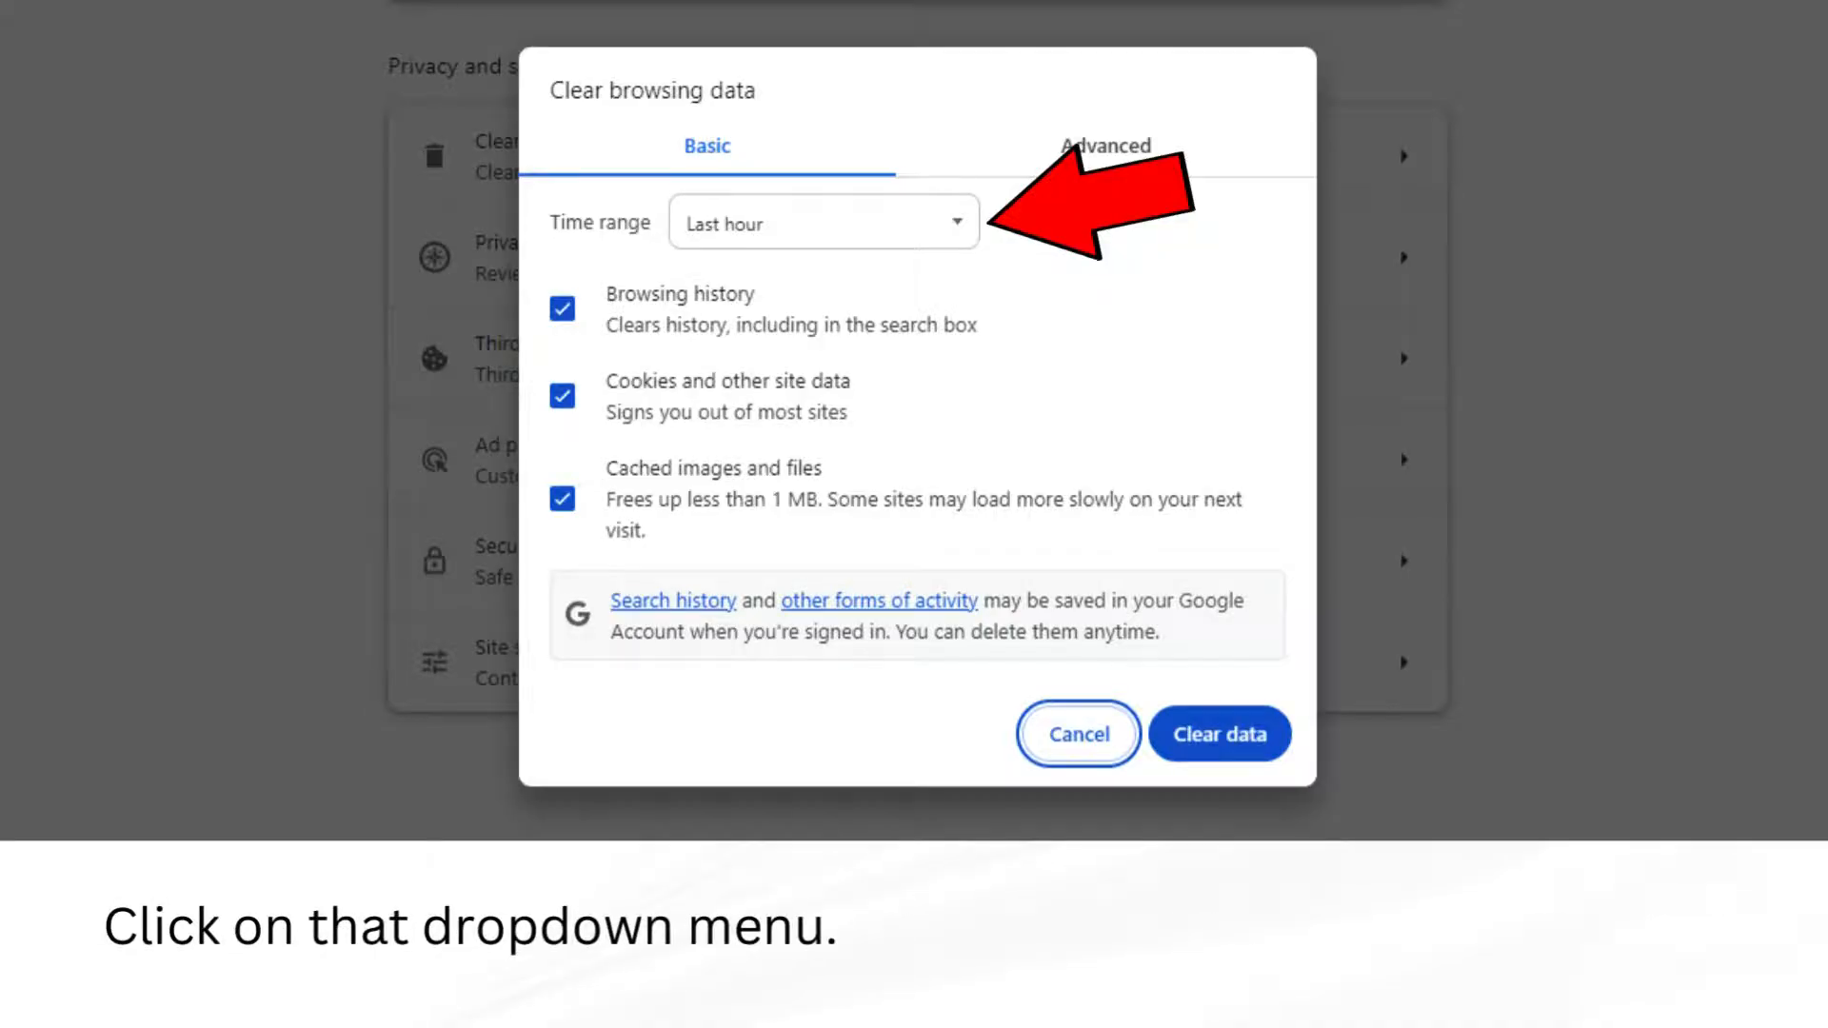
pyautogui.click(816, 222)
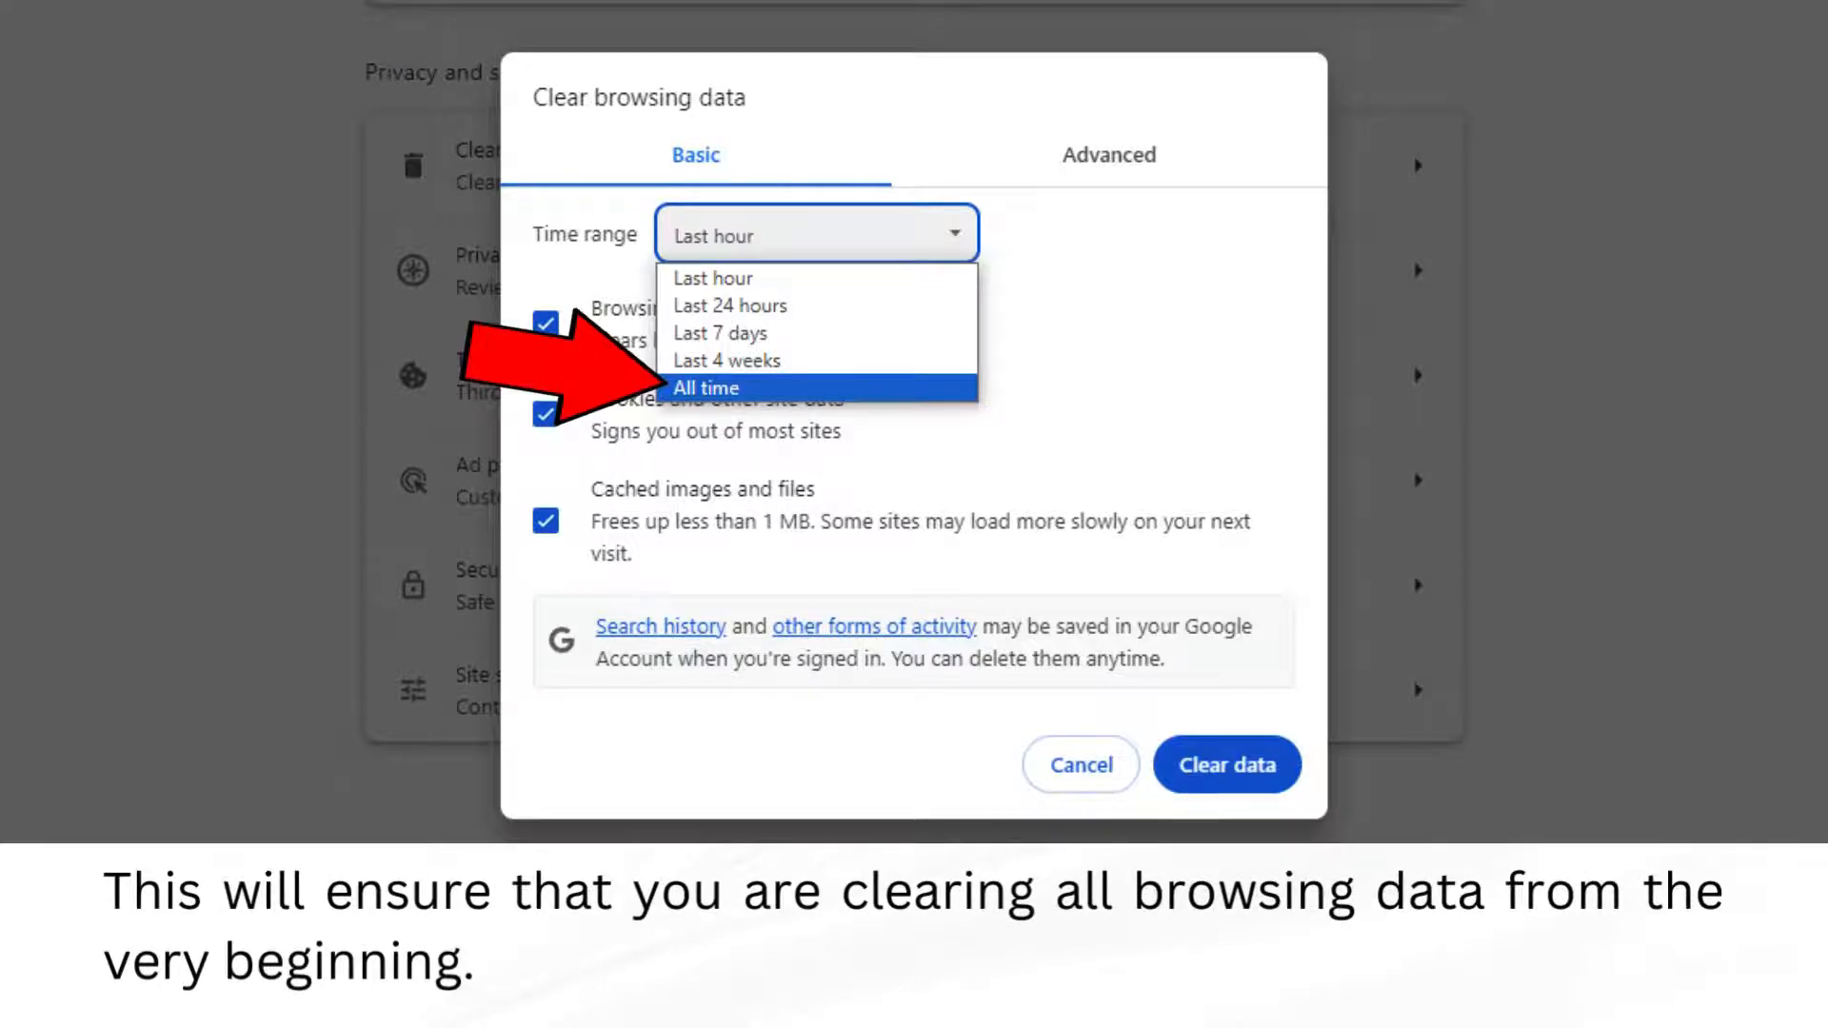
pyautogui.click(707, 388)
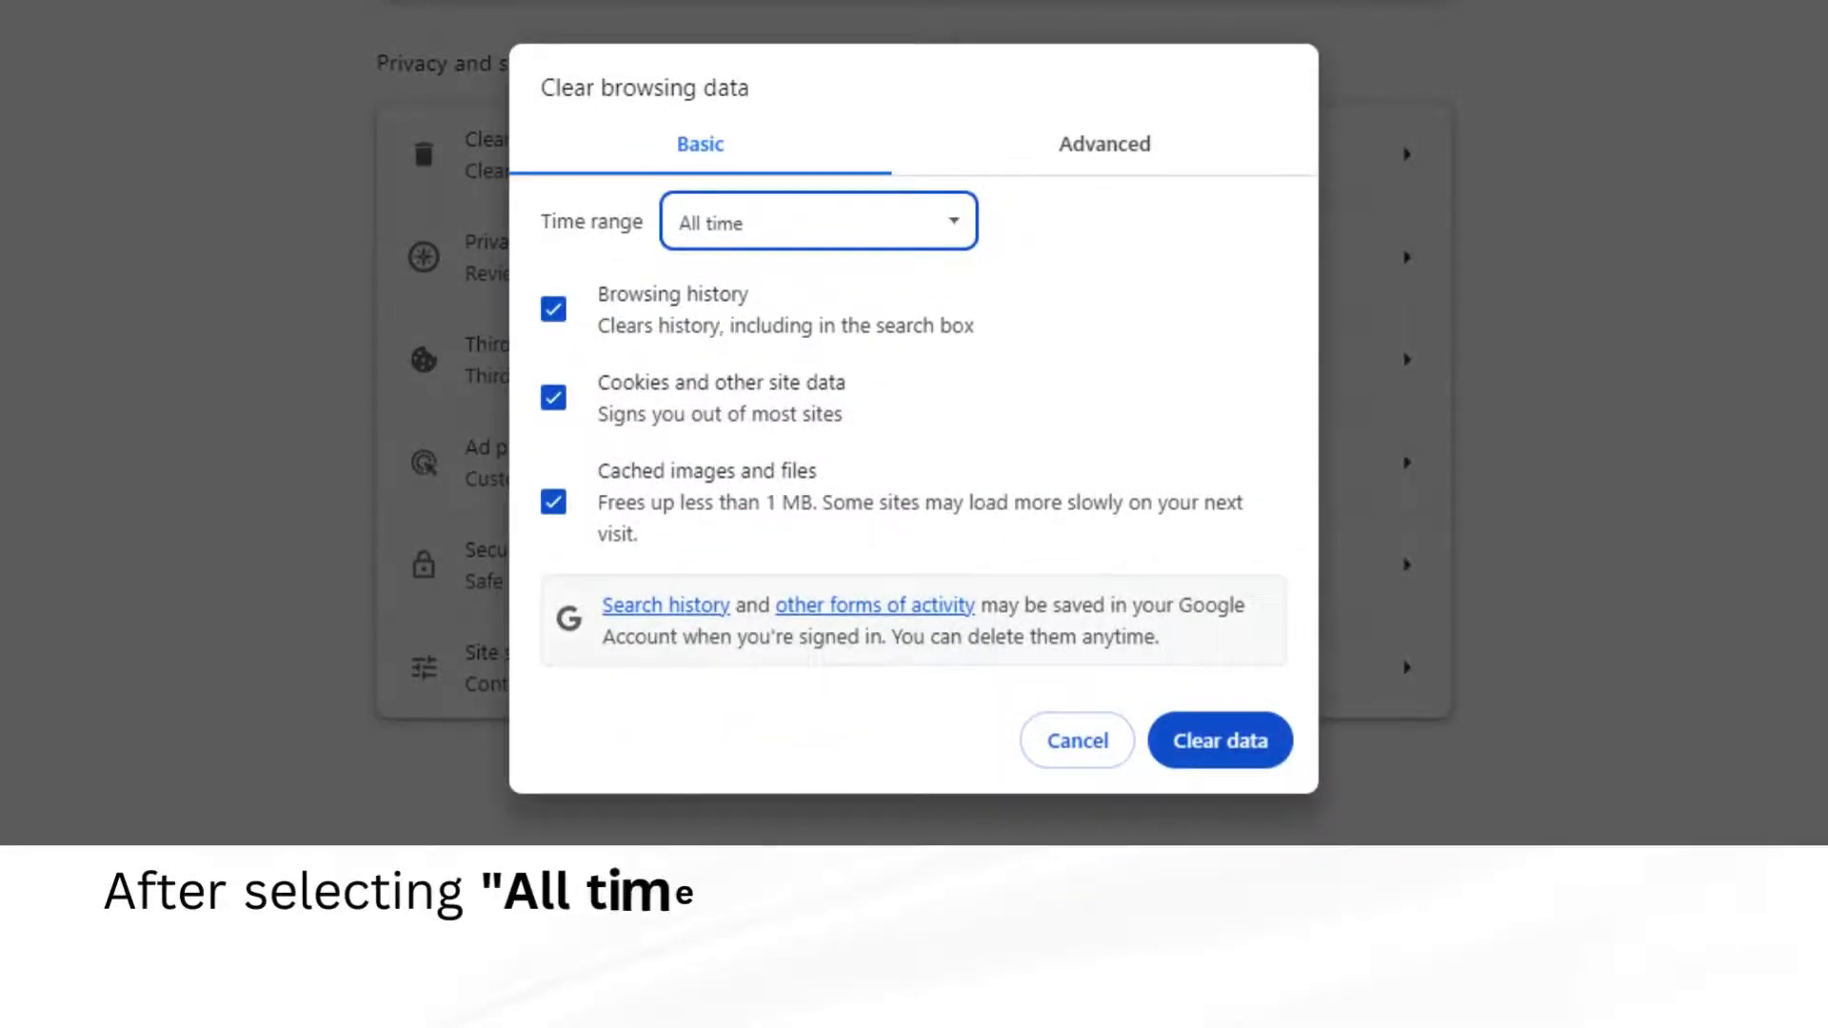